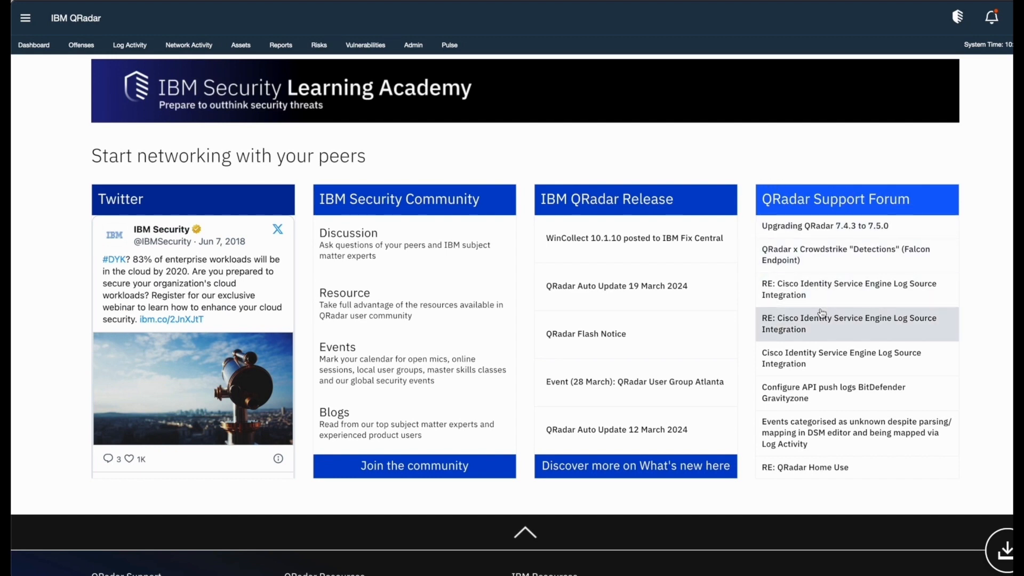
Scroll the Assistant home page's Support Forum list and expand the Crowdstrike detections post preview.
scroll(down, 3)
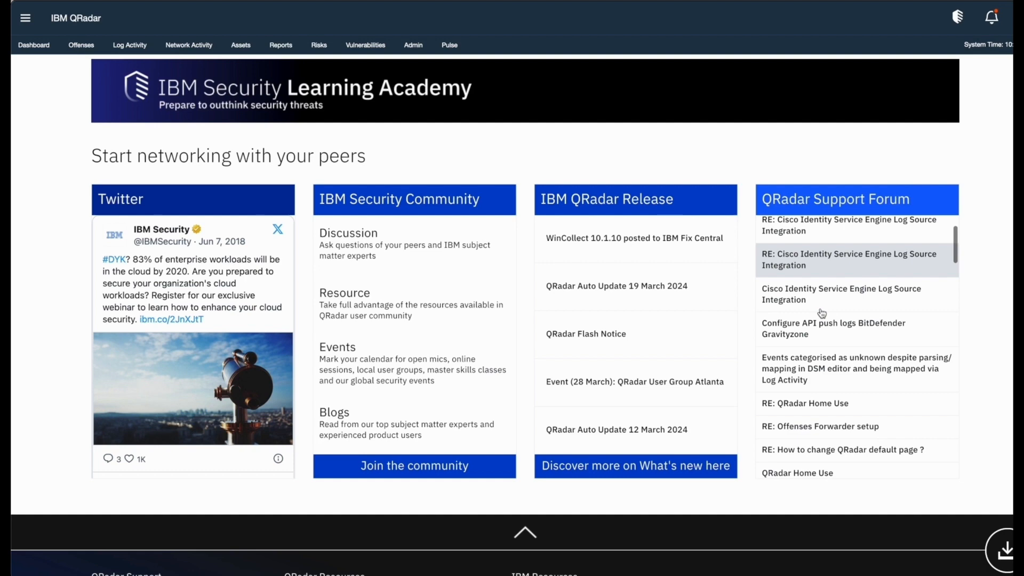
scroll(down, 3)
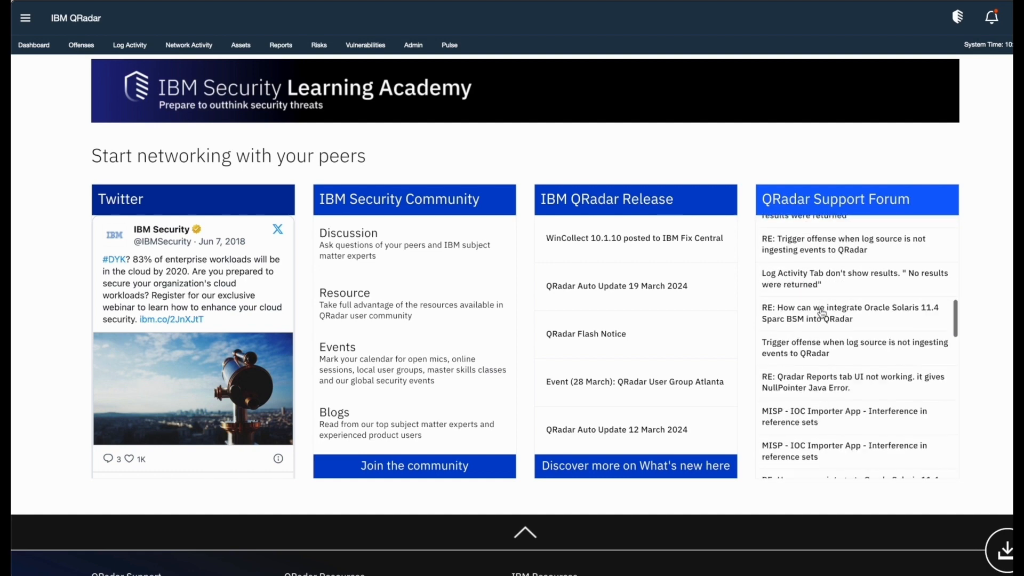
scroll(down, 3)
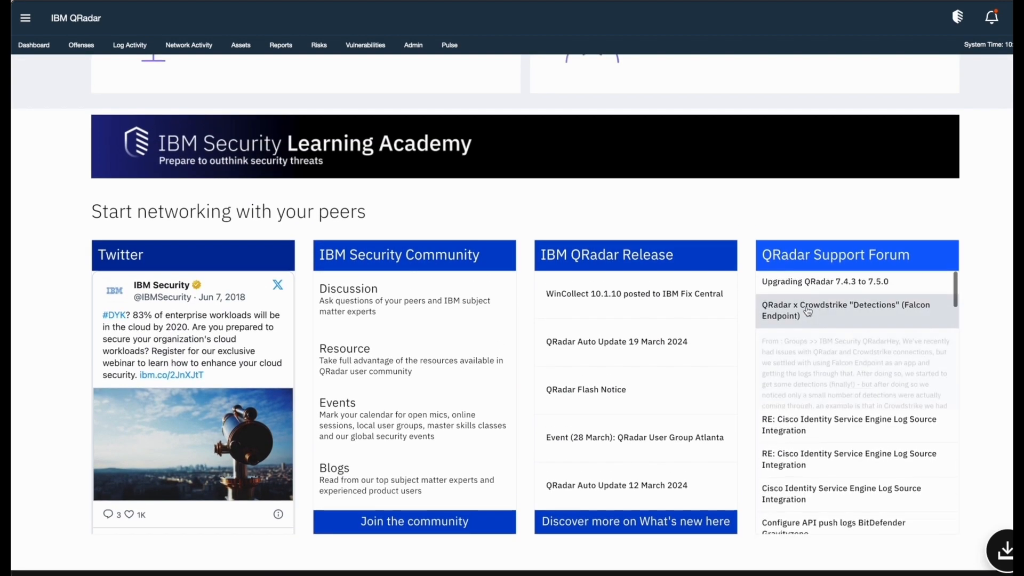
click(847, 311)
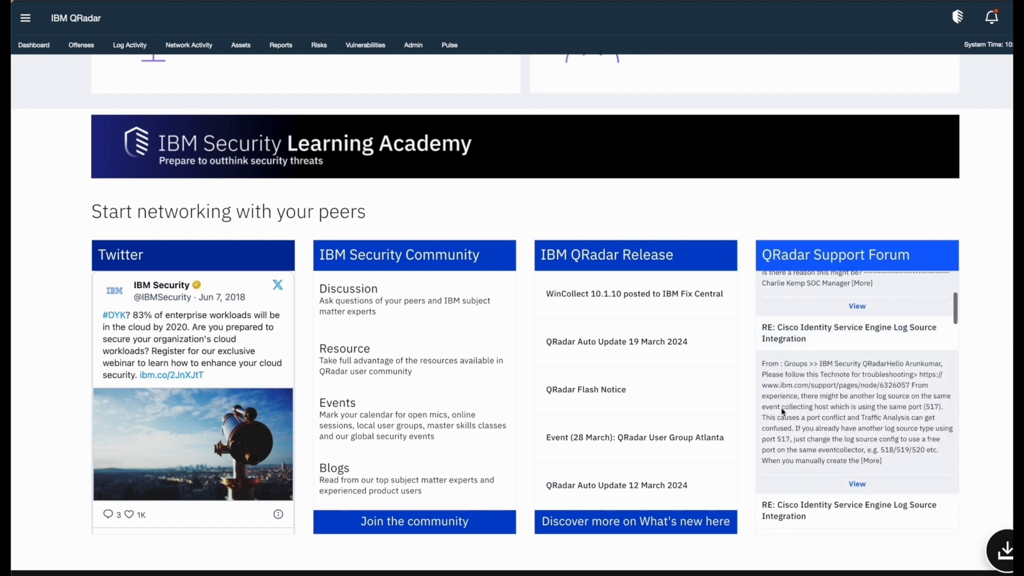
Reach the 'QRadar Auto Update 19 March 2024' release notice and follow it to the QRadar 101 community page.
scroll(down, 3)
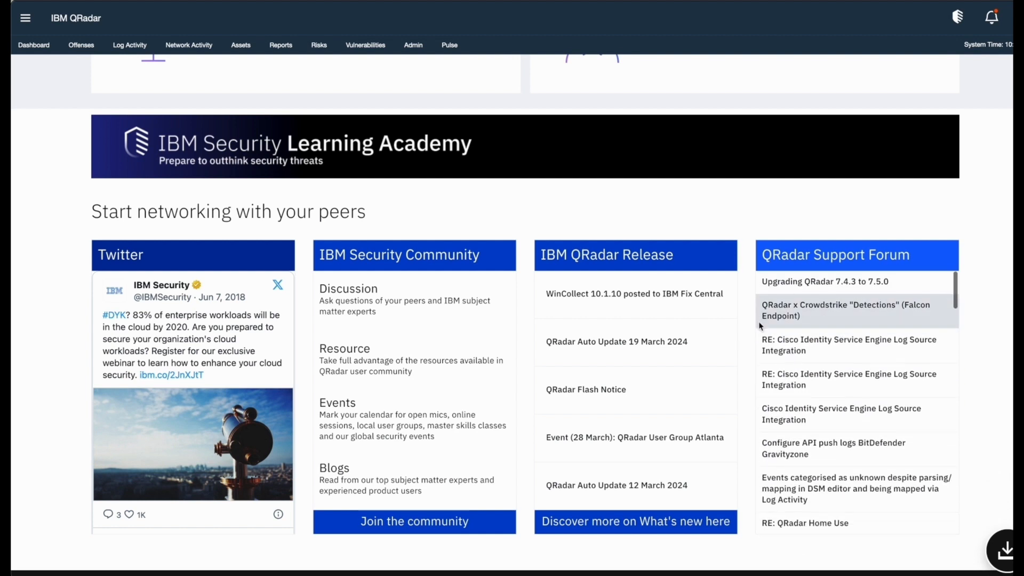
mouse_move(593, 236)
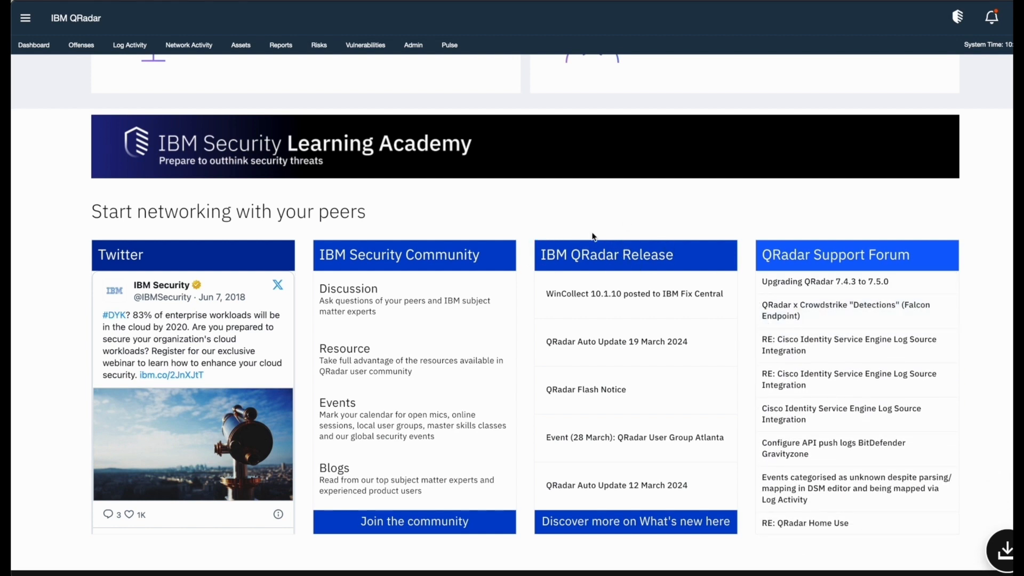
click(633, 293)
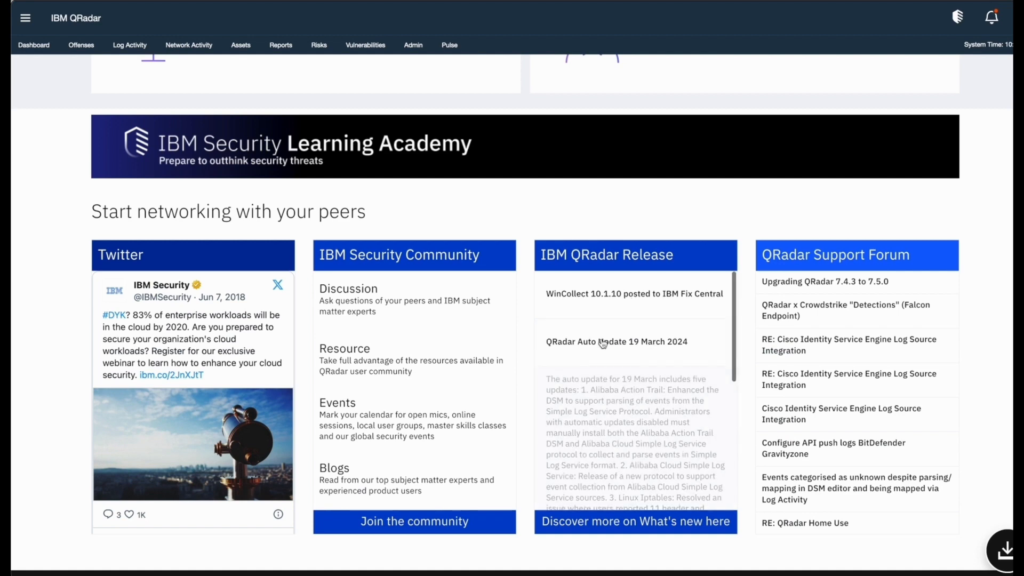
scroll(down, 3)
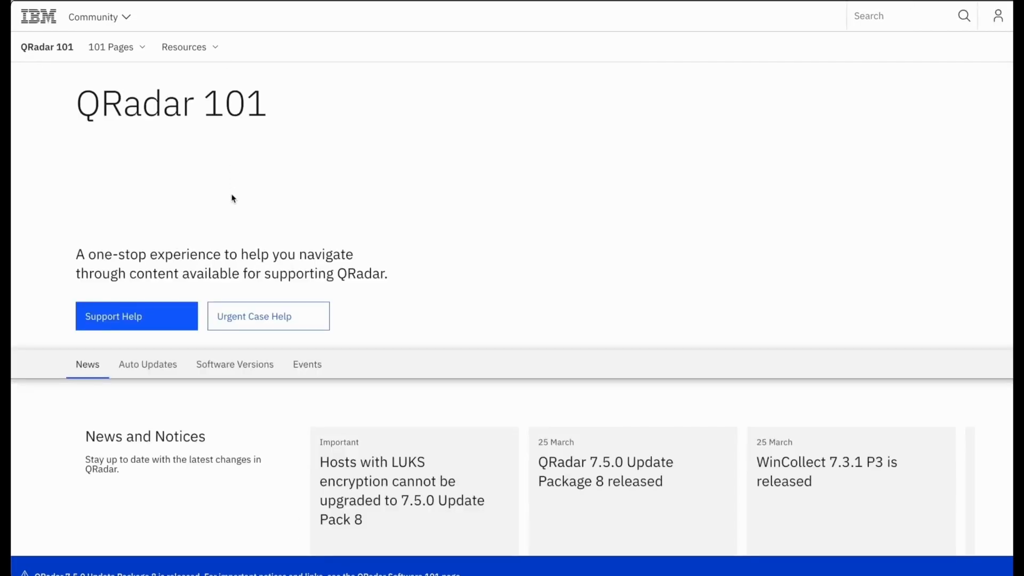
Scroll the QRadar 101 page past News and Notices to the Auto Updates 'Recent updates' list.
scroll(down, 3)
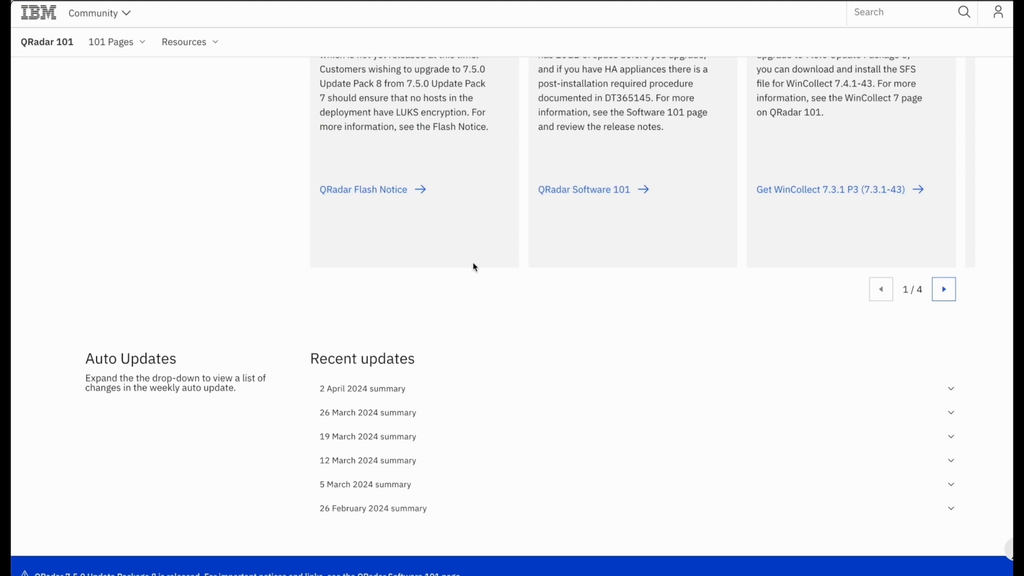
scroll(up, 3)
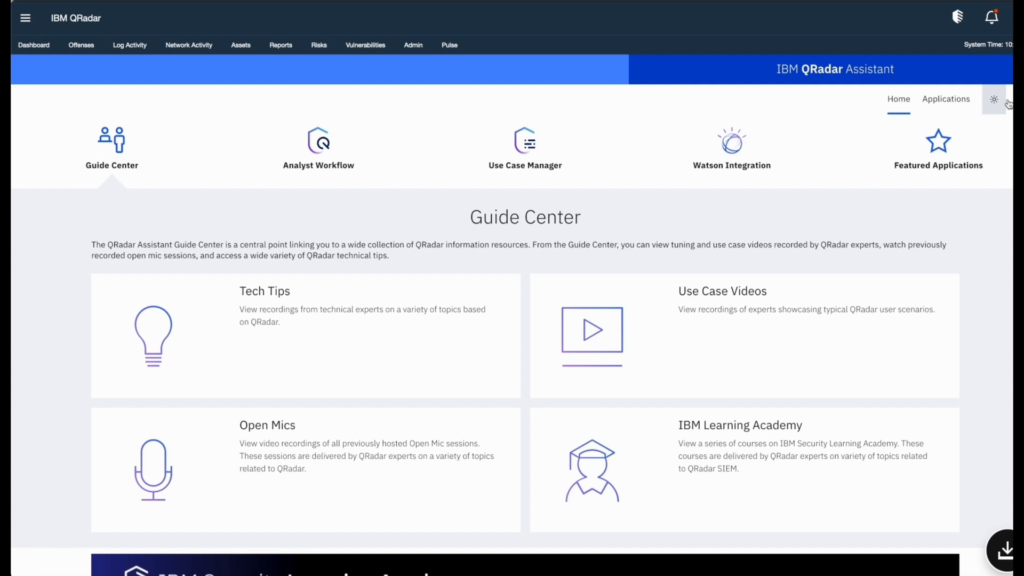
View the Assistant settings Help describing the app configuration procedure, then return to the Applications list.
click(993, 99)
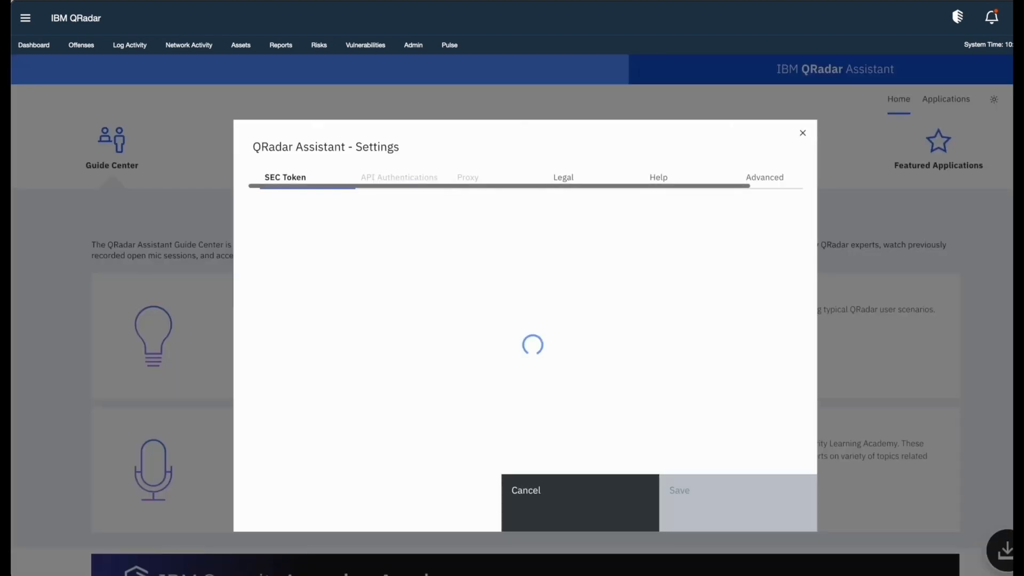
click(663, 177)
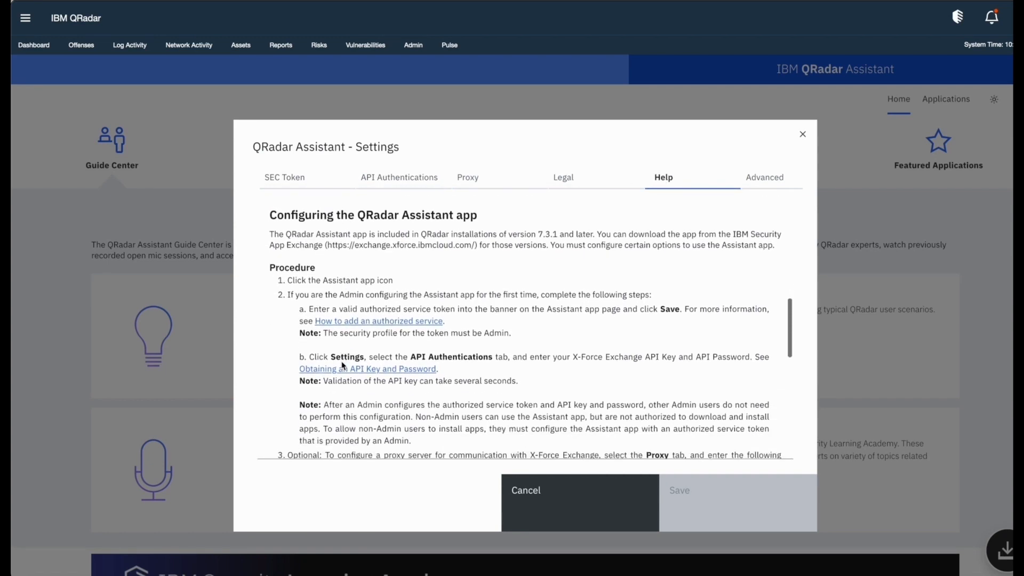
scroll(down, 3)
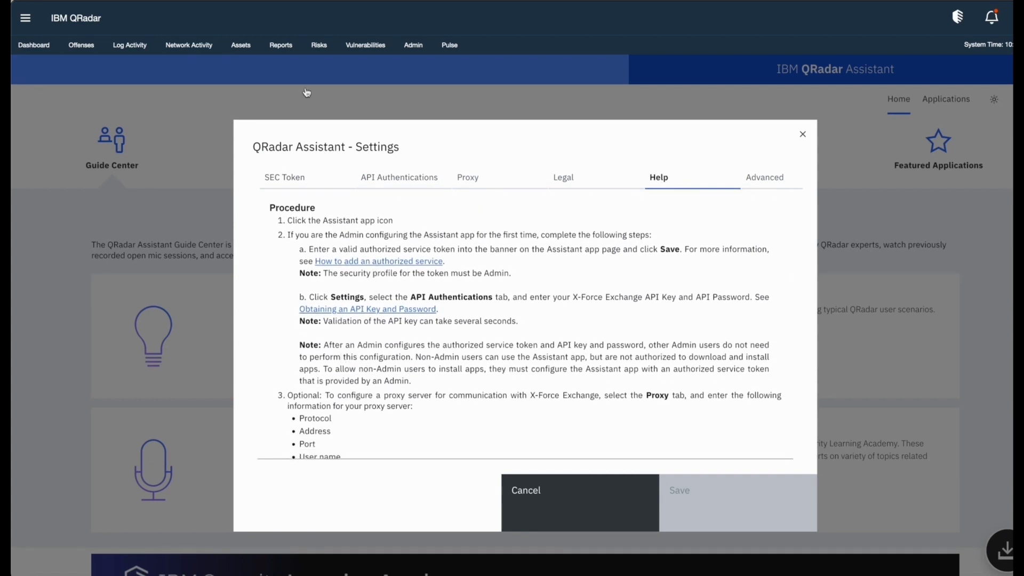
click(378, 260)
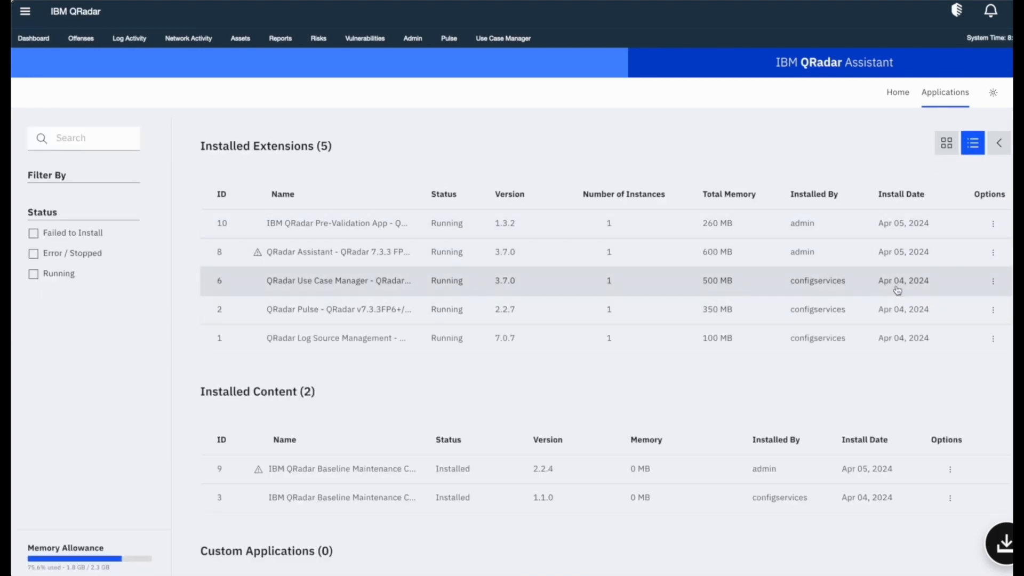
click(993, 338)
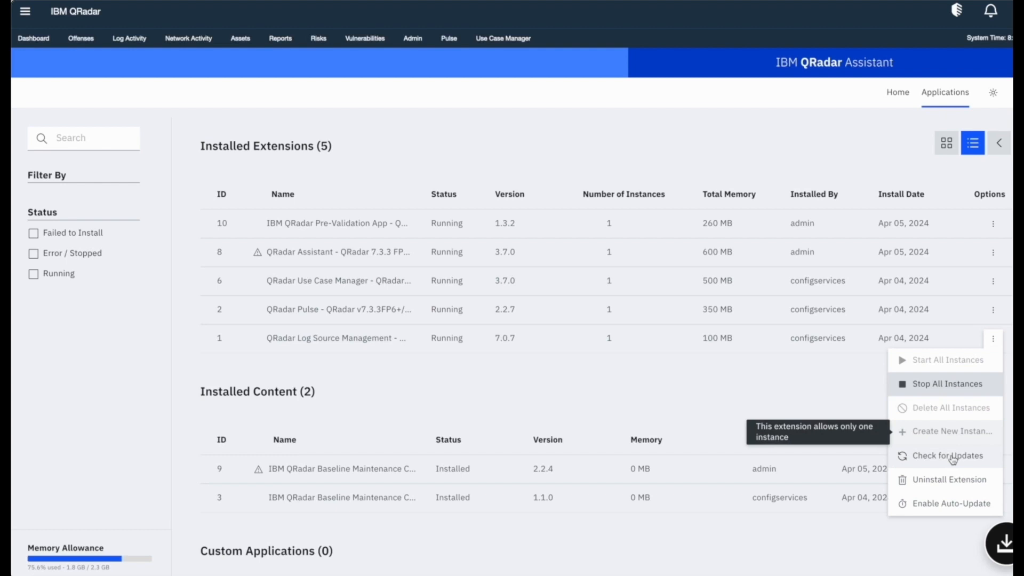
click(994, 338)
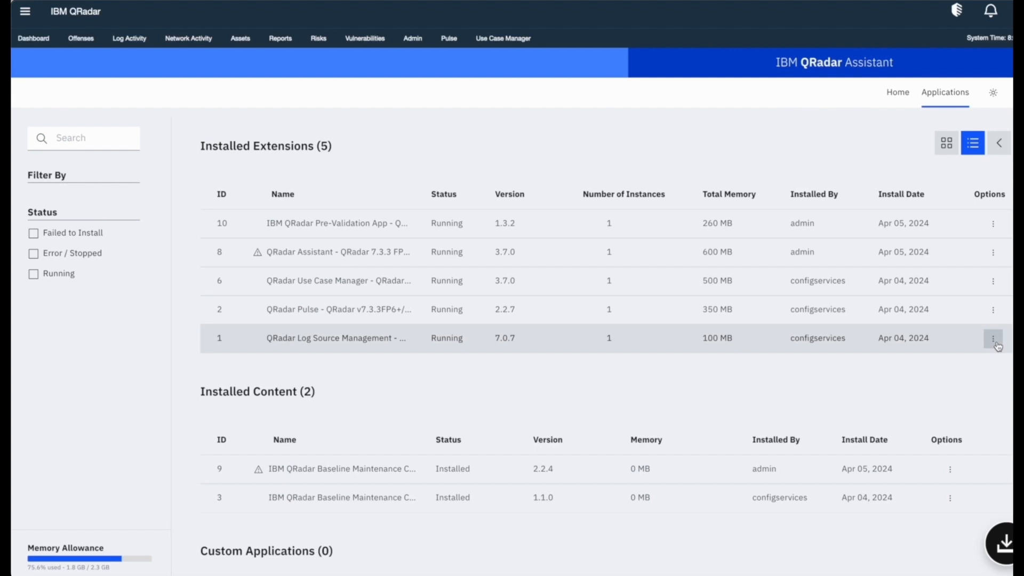
click(994, 339)
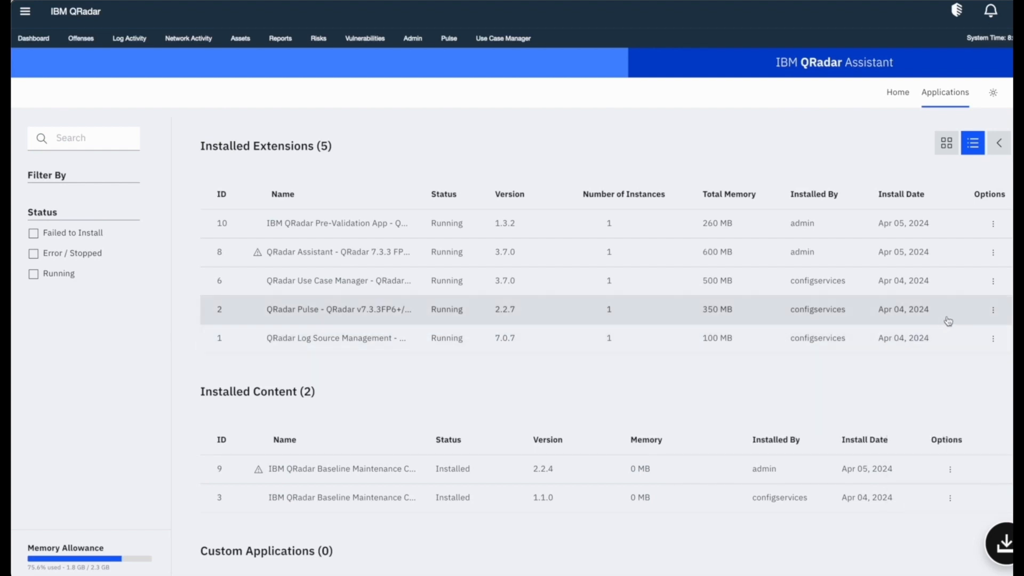
click(993, 309)
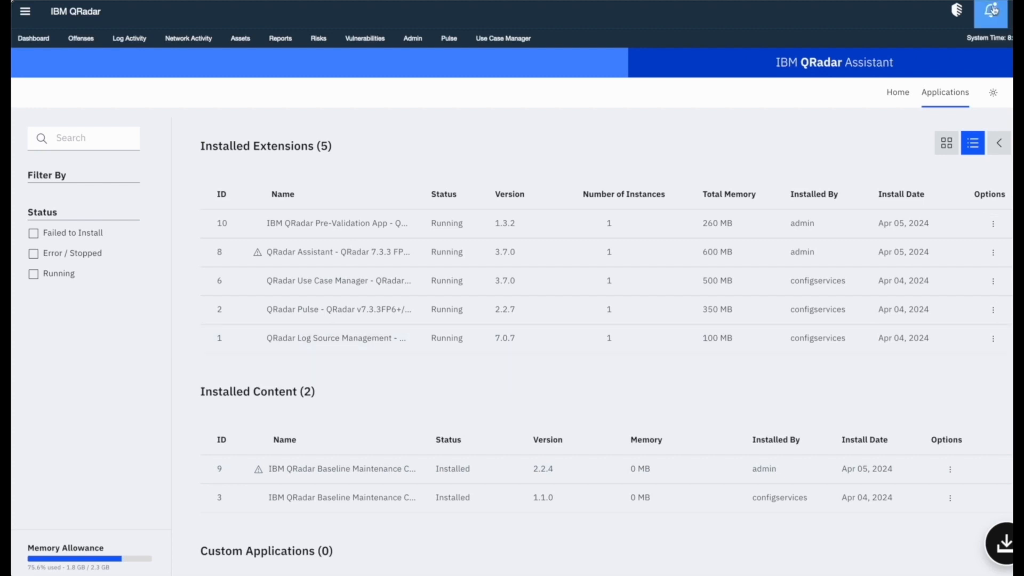
Check the autoupdate notification, then reload Applications and show the extension list with Pulse 2.2.12 and Log Source Management 7.0.8.
click(990, 12)
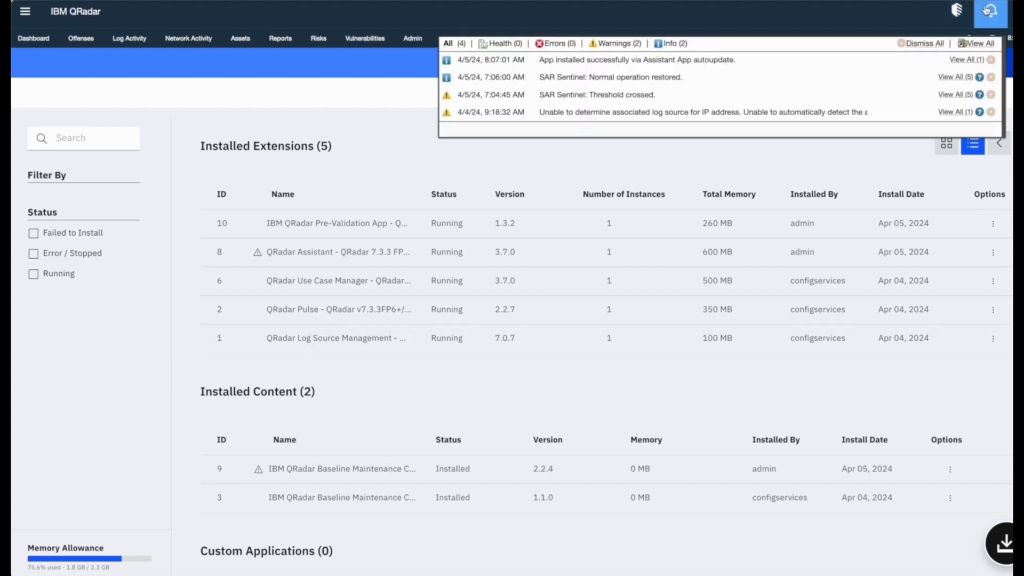
mouse_move(636, 59)
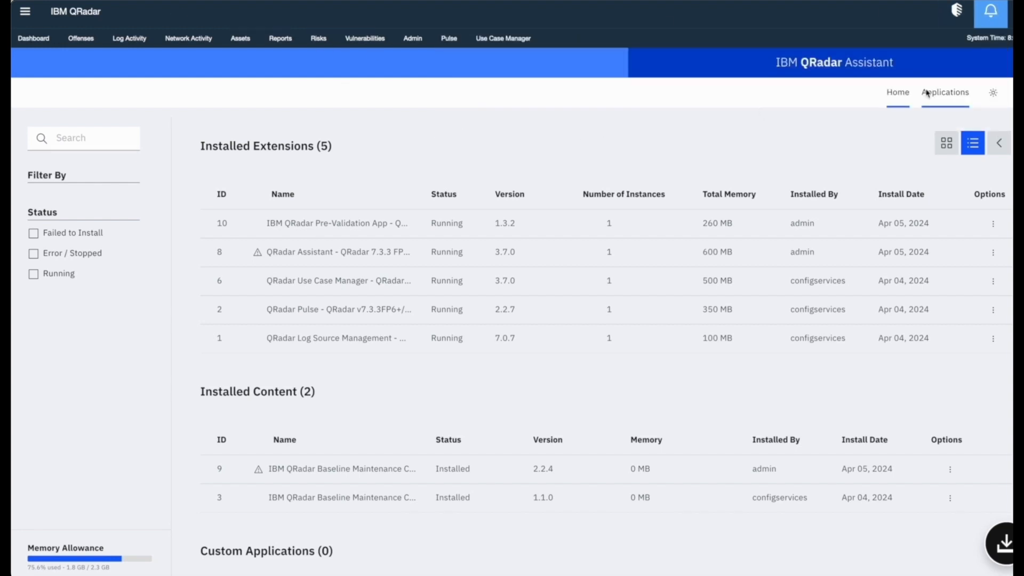
click(946, 143)
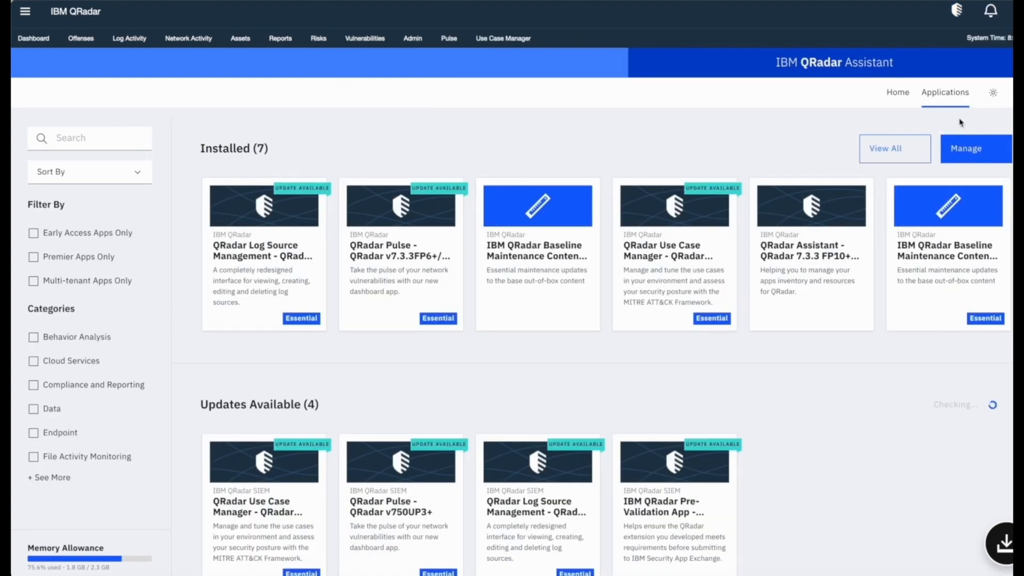
click(966, 148)
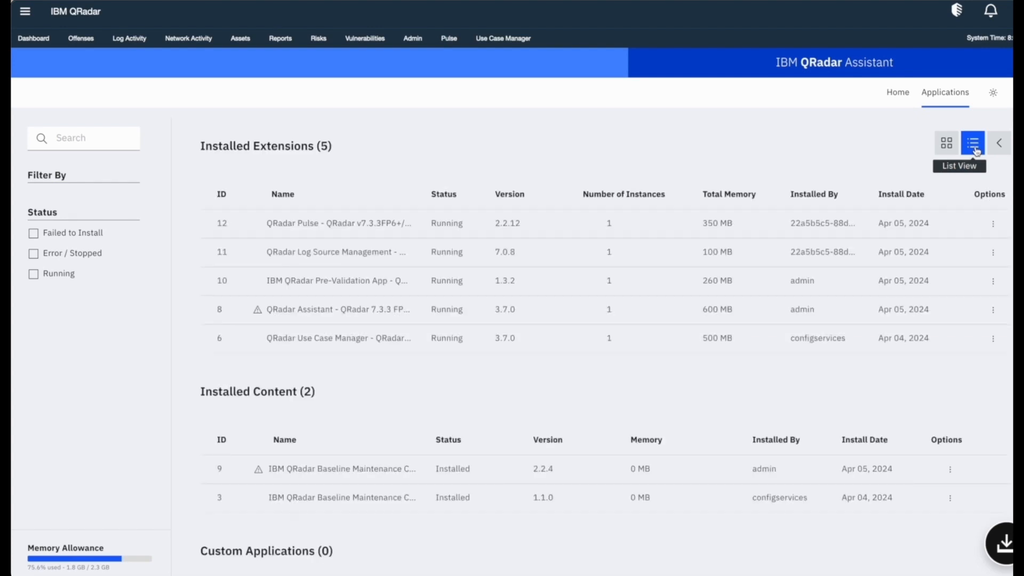
mouse_move(308, 223)
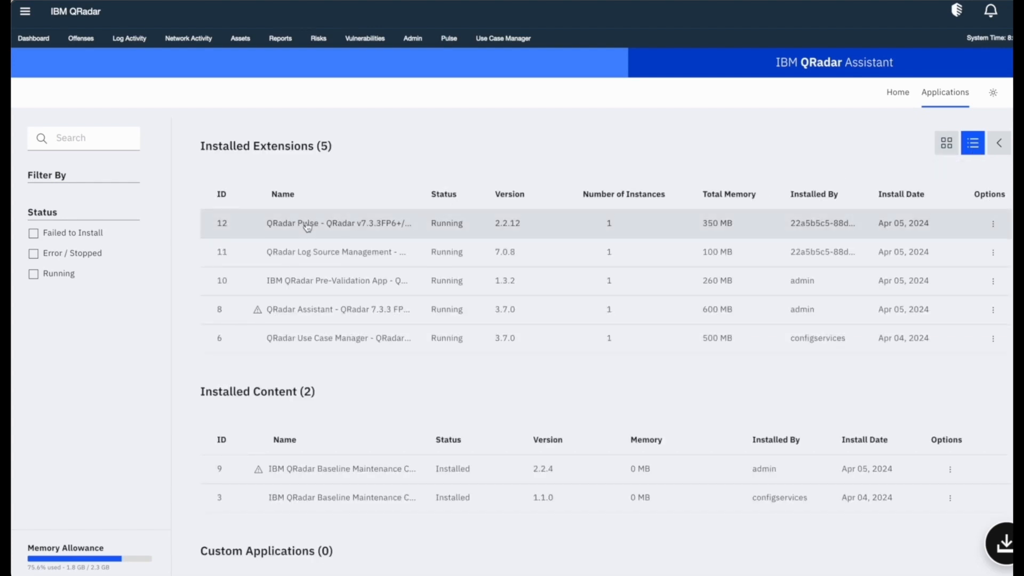
mouse_move(349, 251)
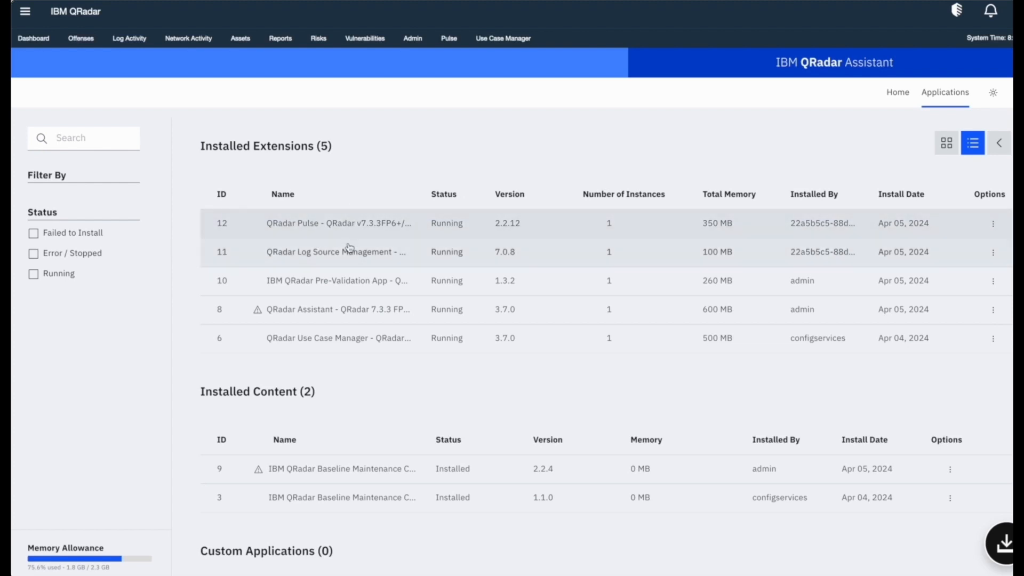
mouse_move(365, 223)
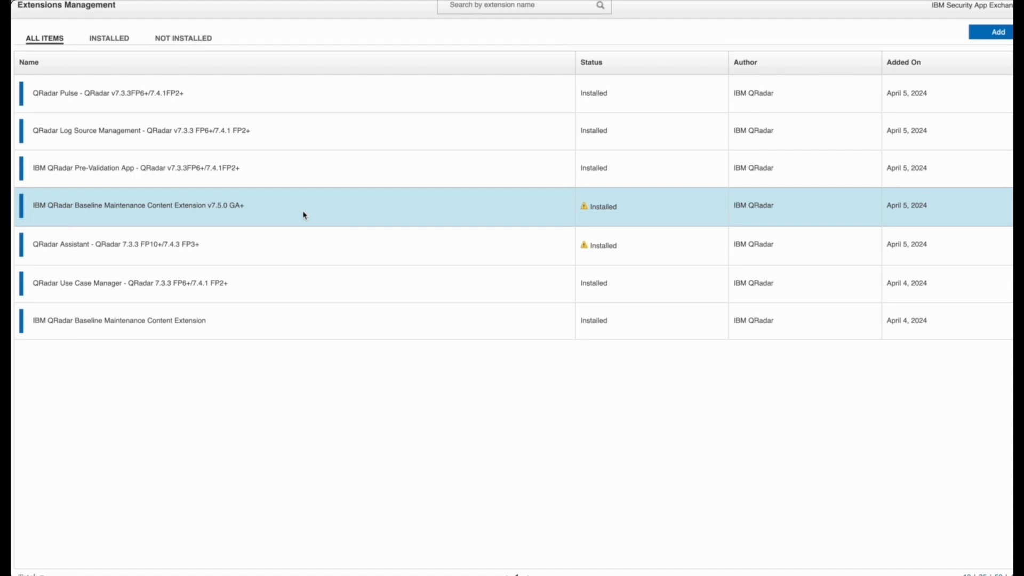
Expand the QRadar Pulse extension details, then switch to the detailed Installed Extensions table.
click(117, 92)
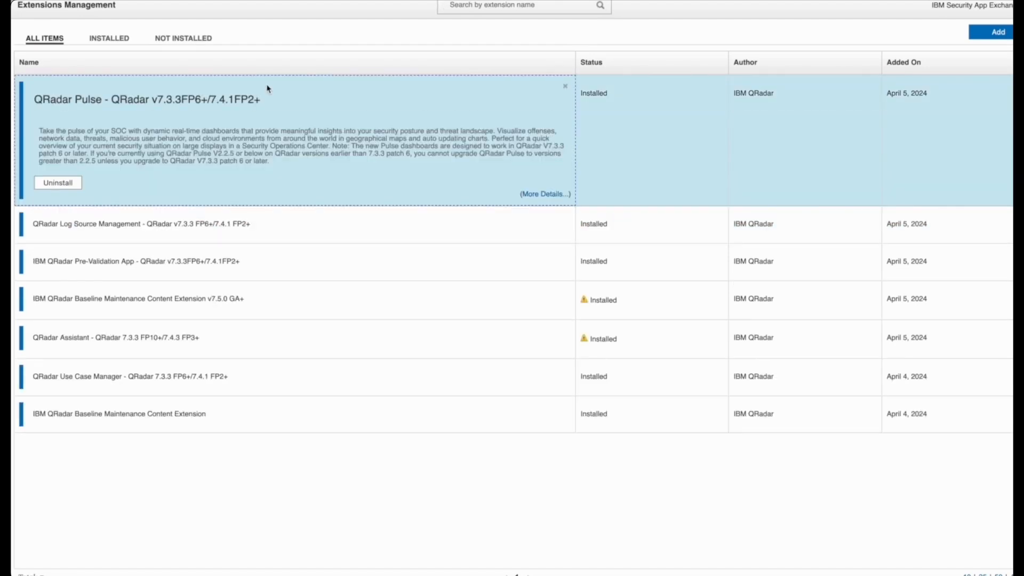
mouse_move(533, 194)
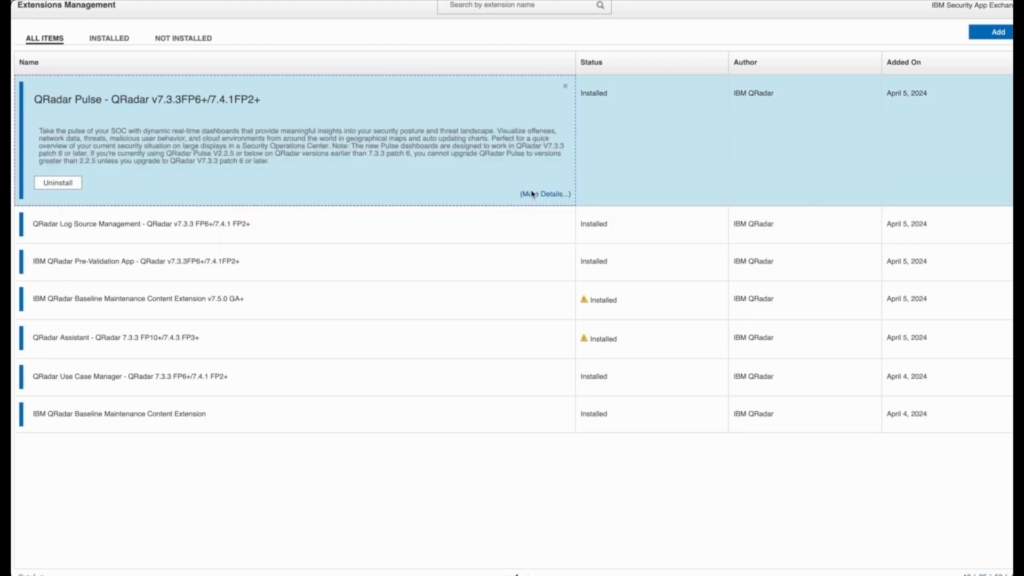
click(544, 194)
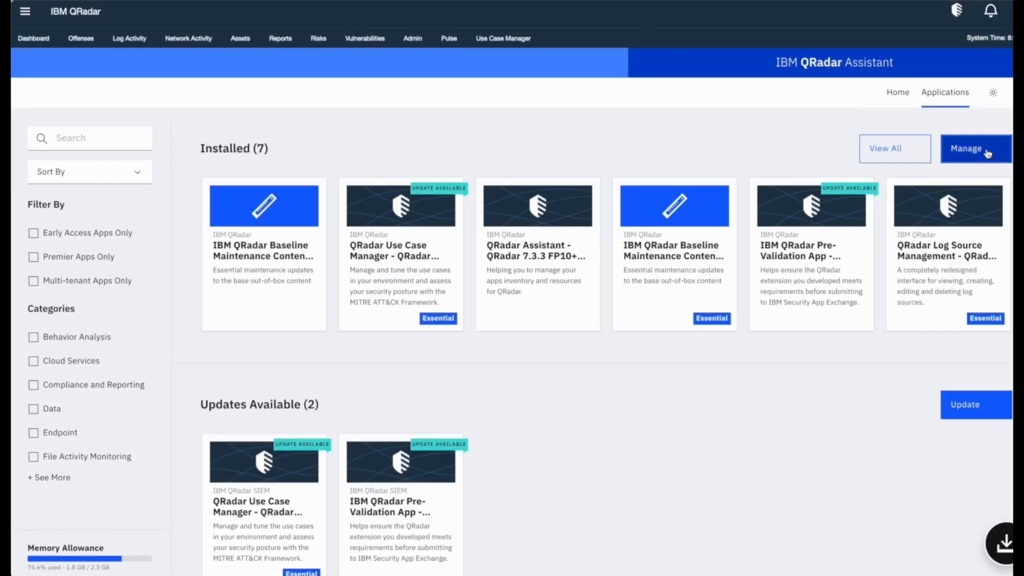
click(975, 148)
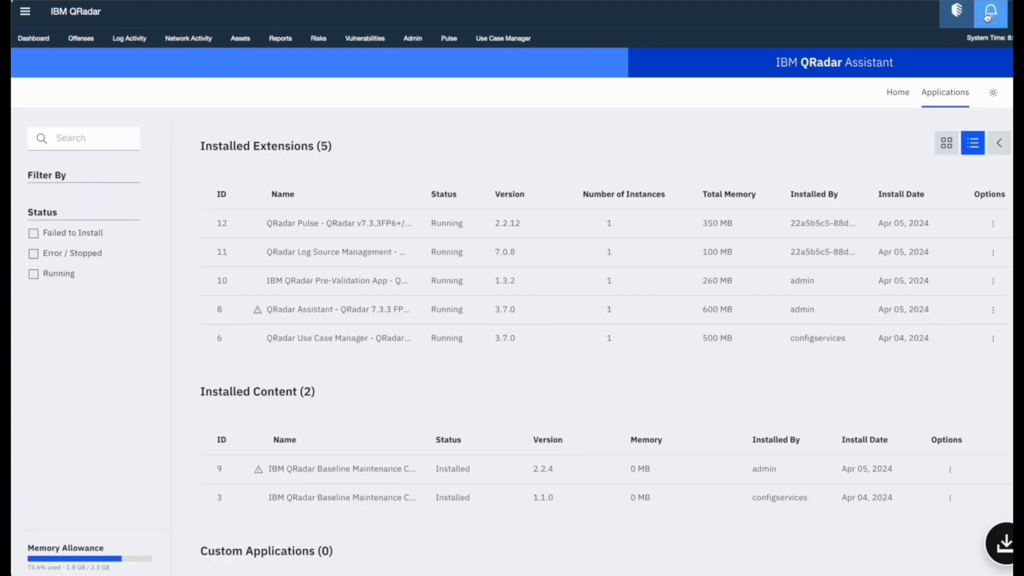
Review the notifications confirming the autoupdate installation, then close them.
click(991, 12)
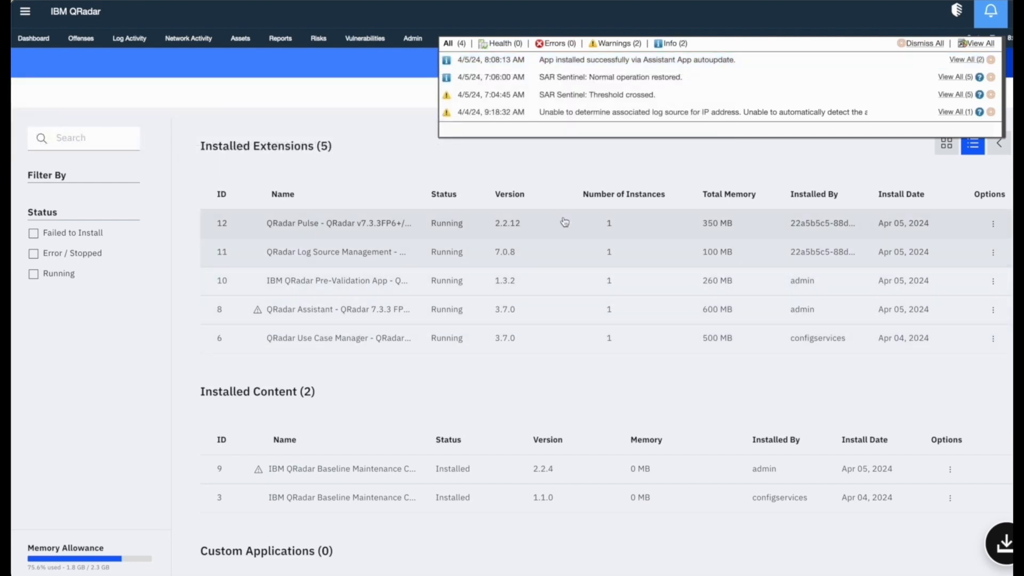
mouse_move(858, 303)
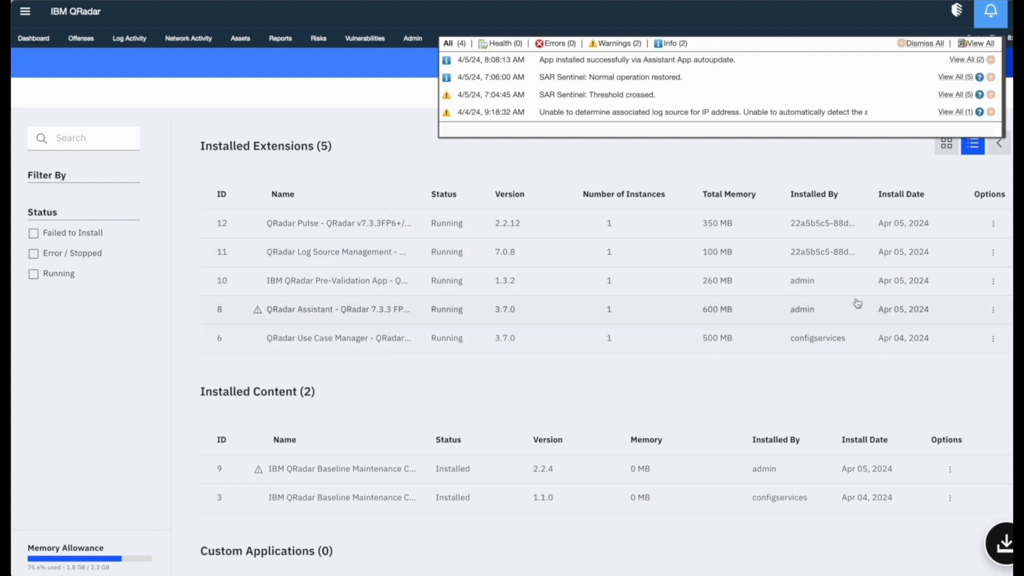
click(993, 223)
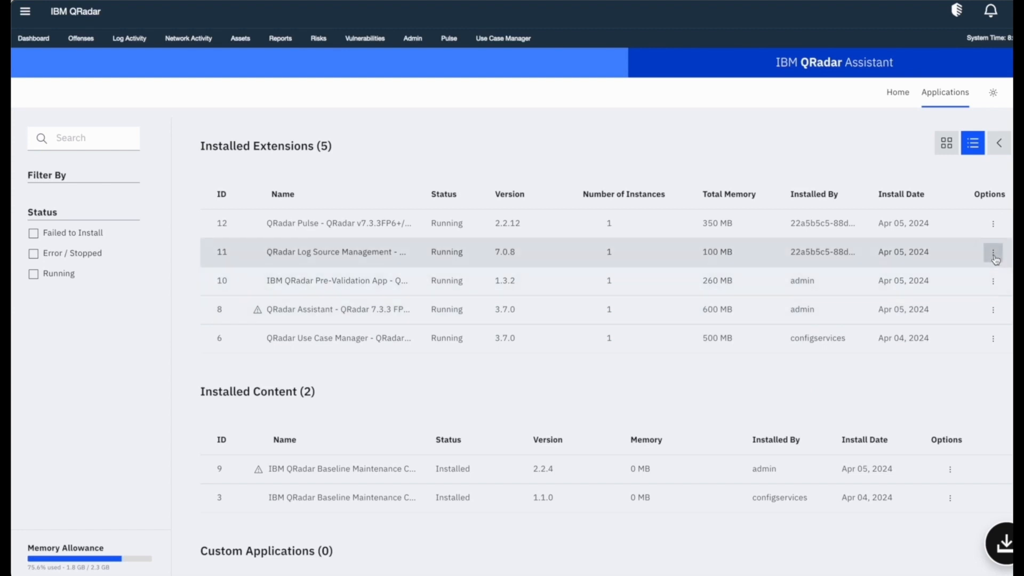
click(992, 252)
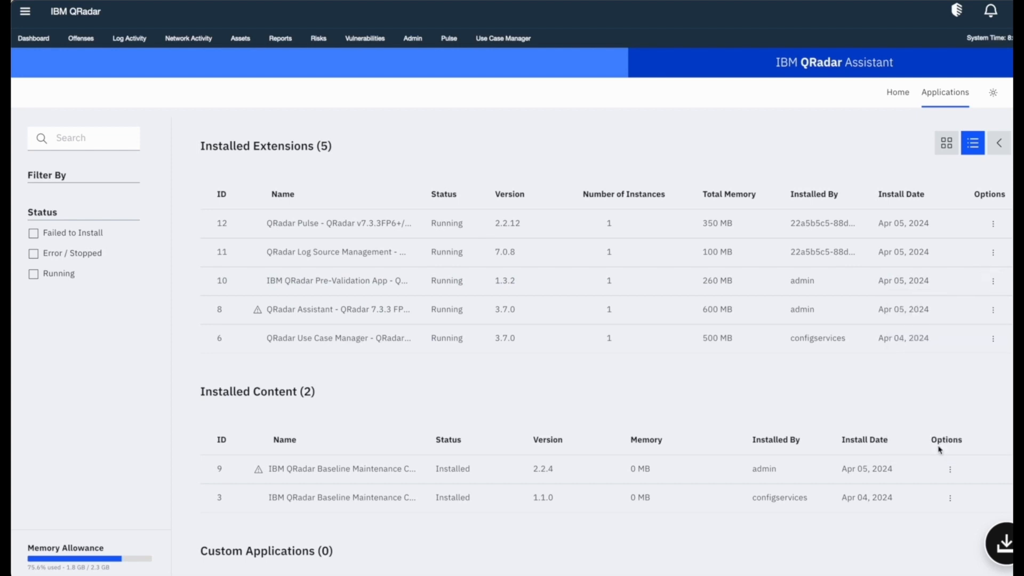
mouse_move(862, 406)
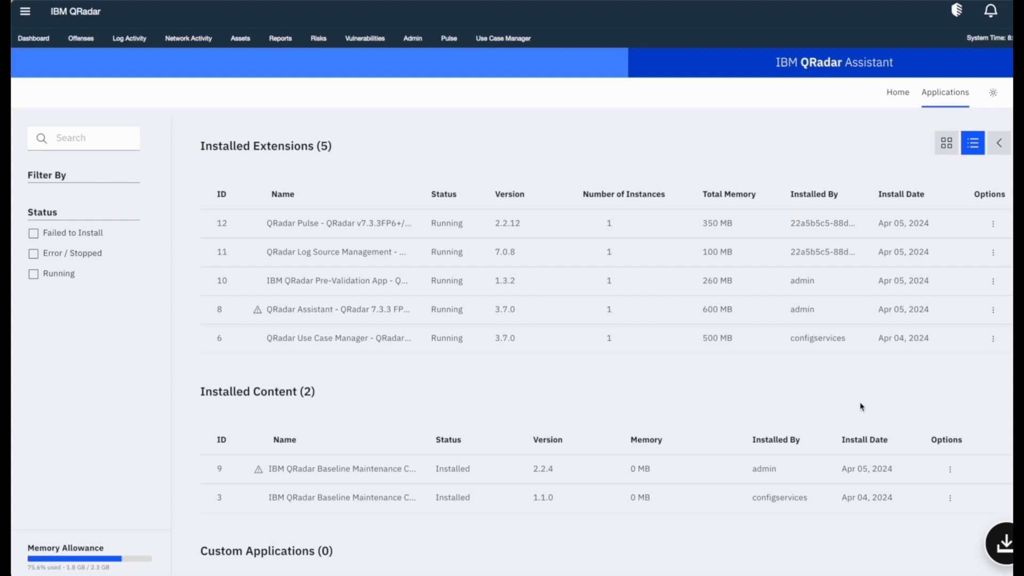
Review the failed Pre-Validation App 2.0.0 install's actions in the extensions table, then check notifications and reach the Admin page.
click(946, 143)
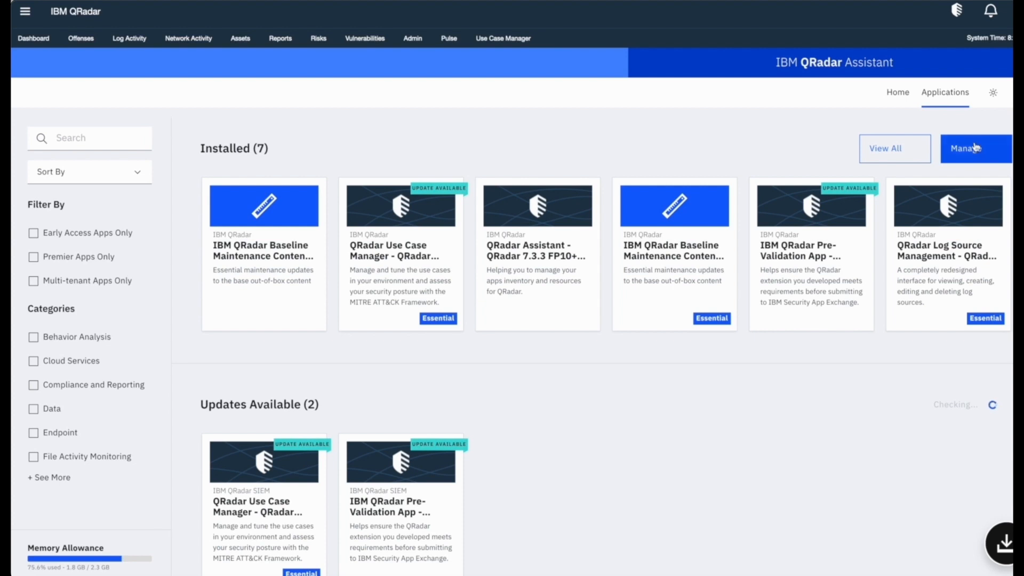
click(974, 149)
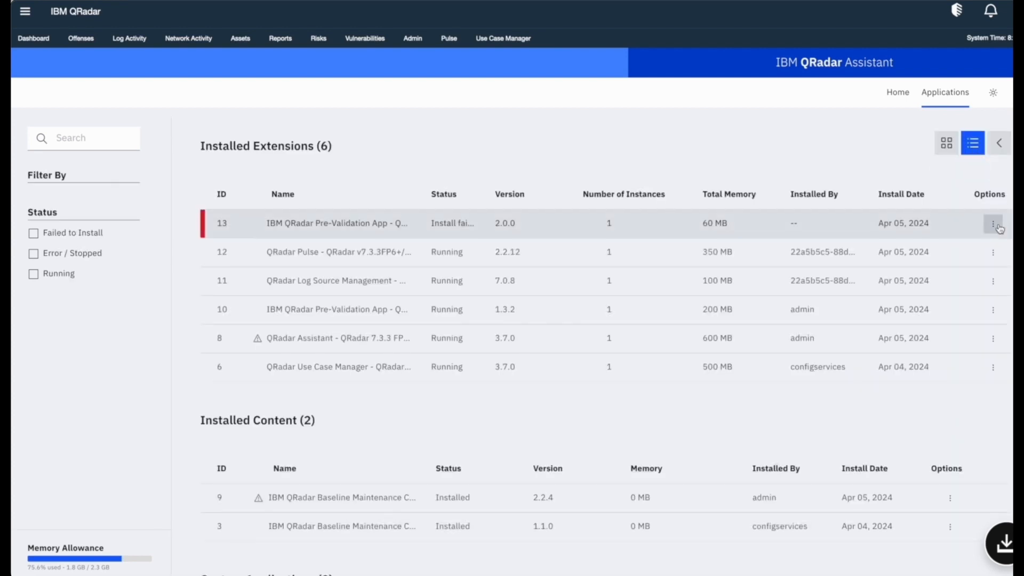
click(993, 223)
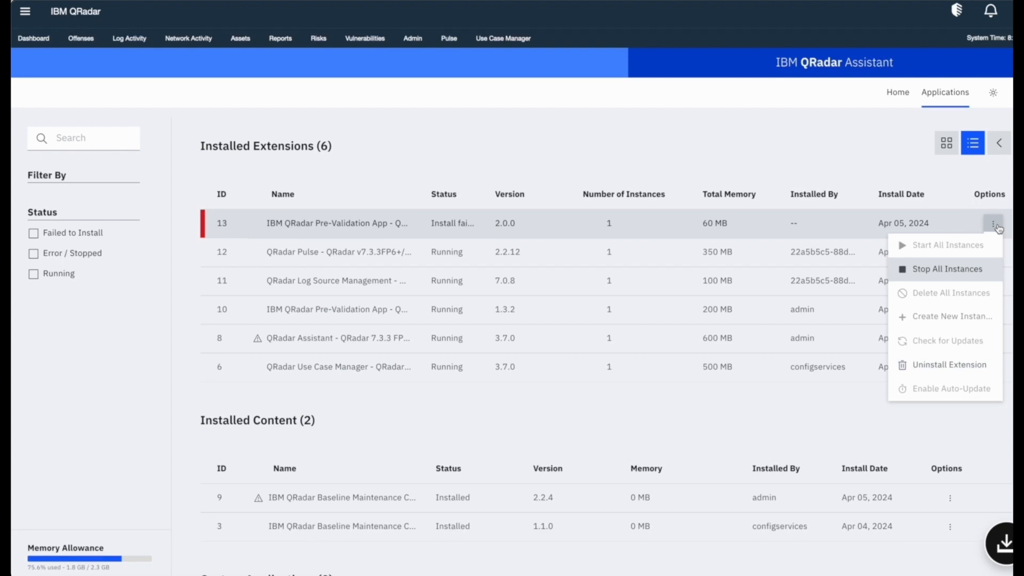
click(994, 223)
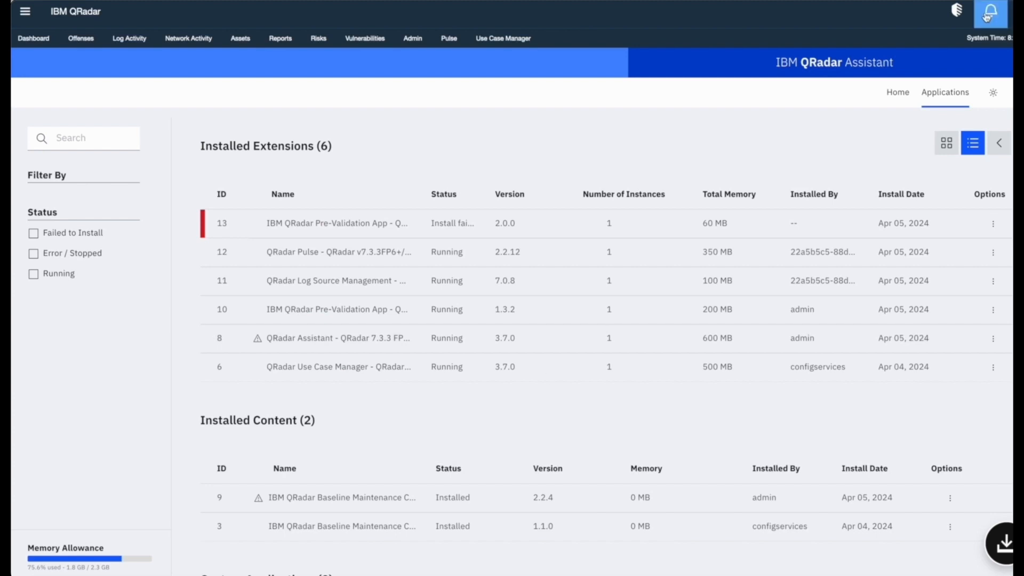
click(990, 12)
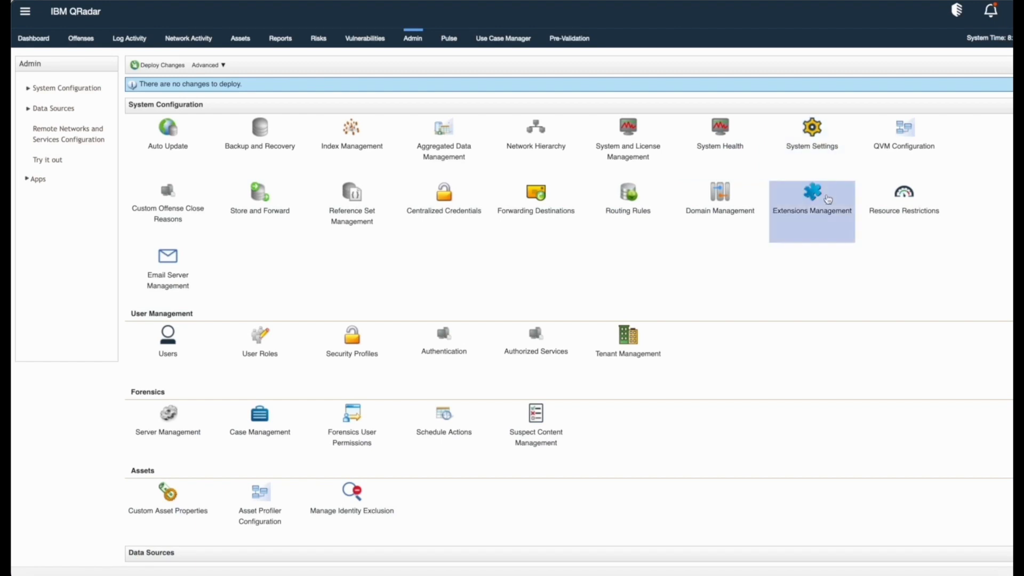
Return via Extensions Management to the table and review actions for the failed Pre-Validation App 2.0.0 install.
click(812, 197)
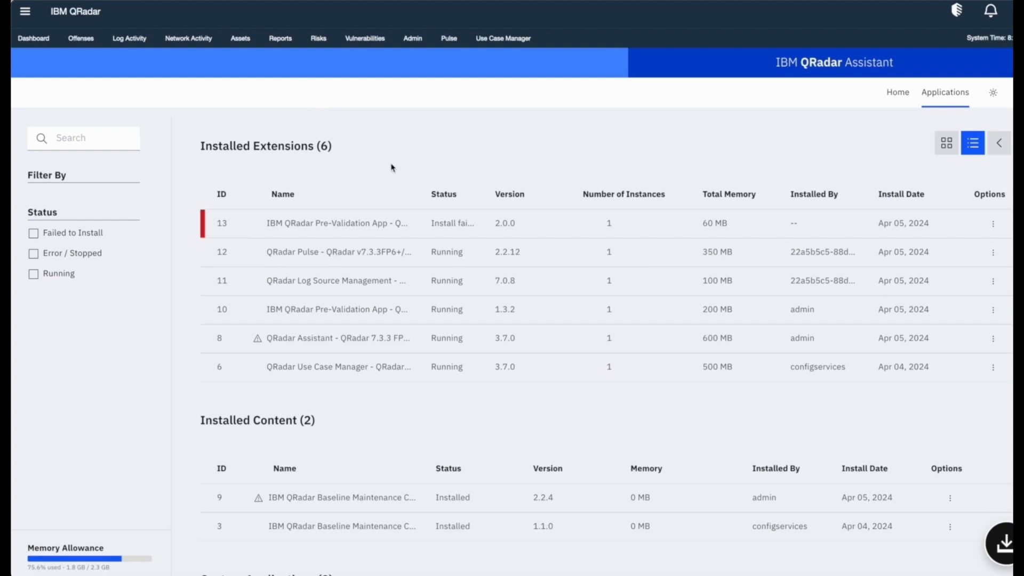
mouse_move(812, 152)
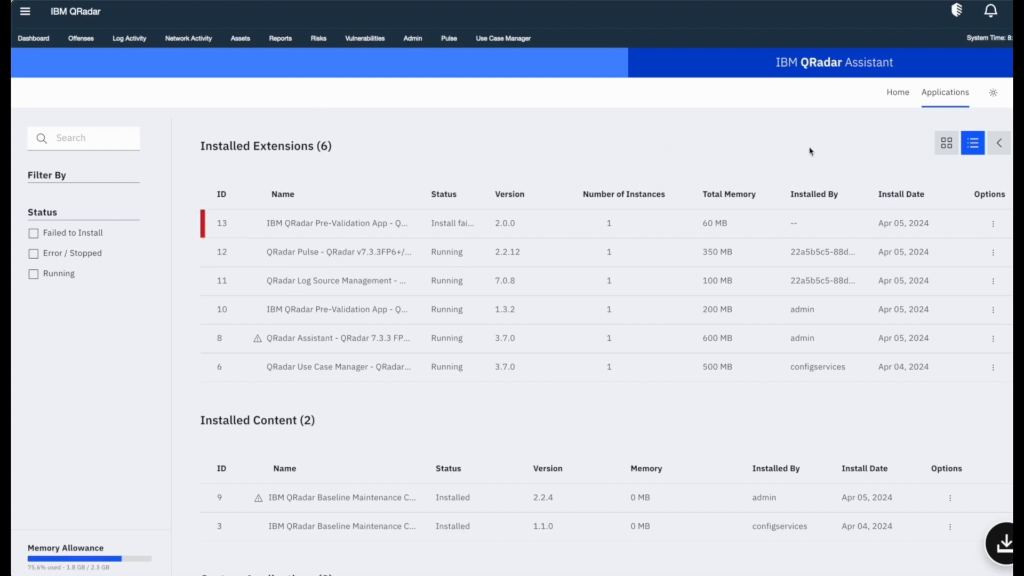
click(994, 223)
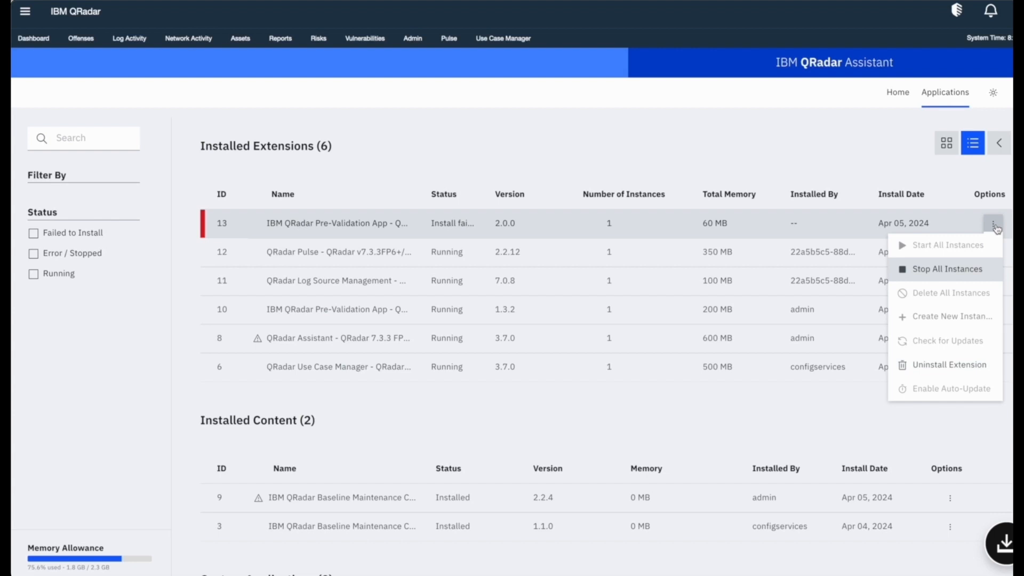
click(993, 224)
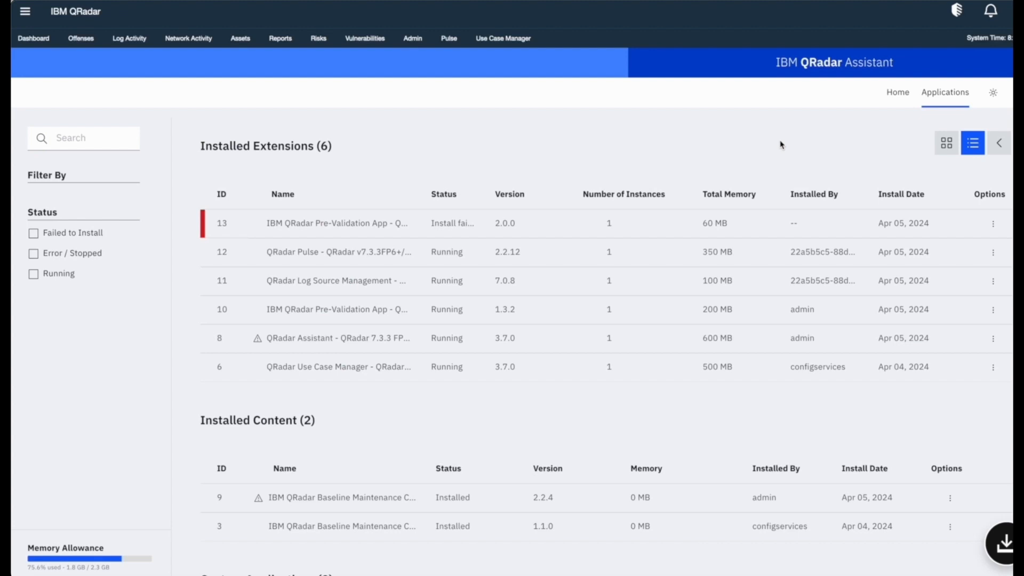
Switch back to List View and open the notifications bell to the failed install message.
click(973, 143)
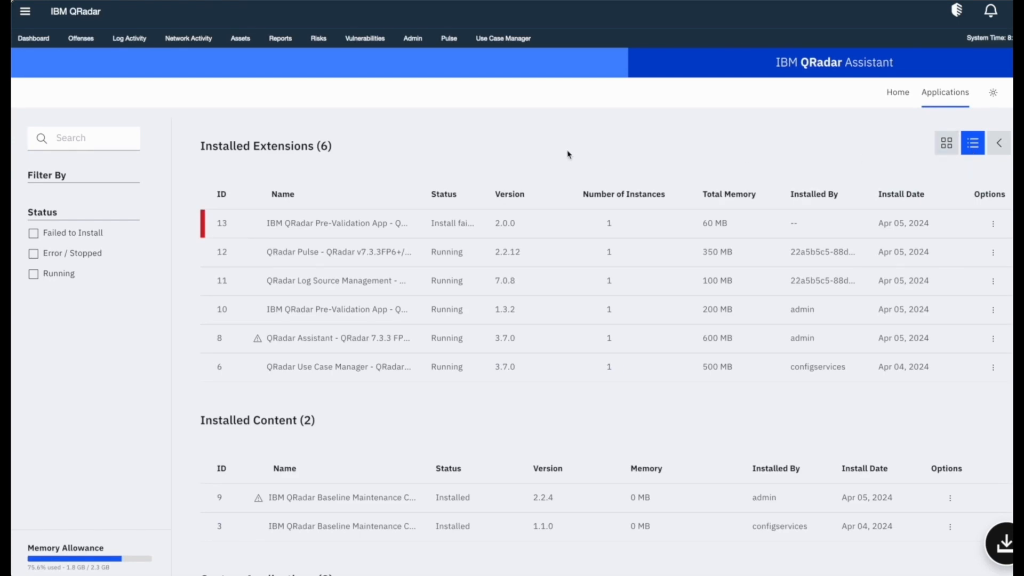
click(990, 12)
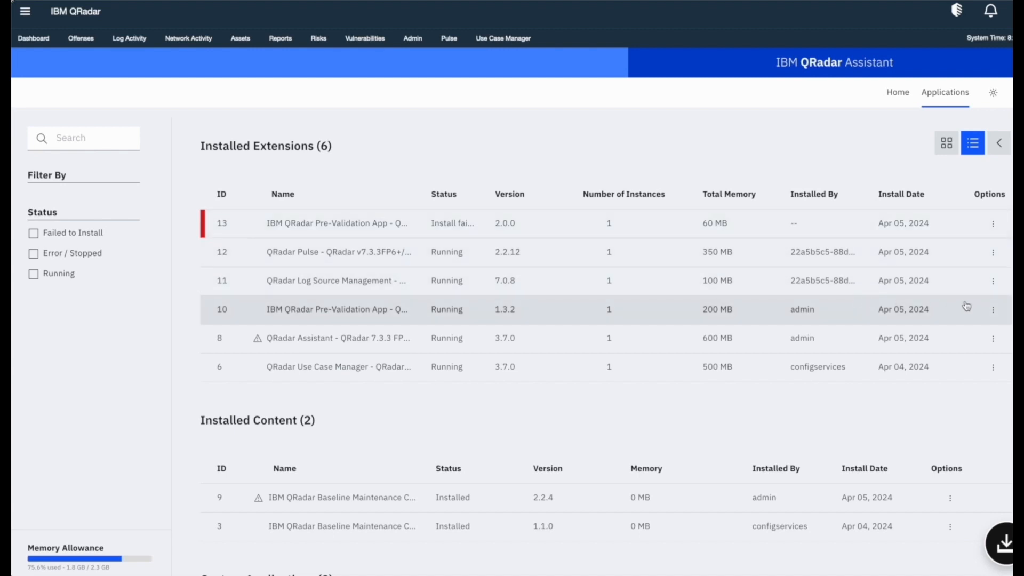
click(993, 309)
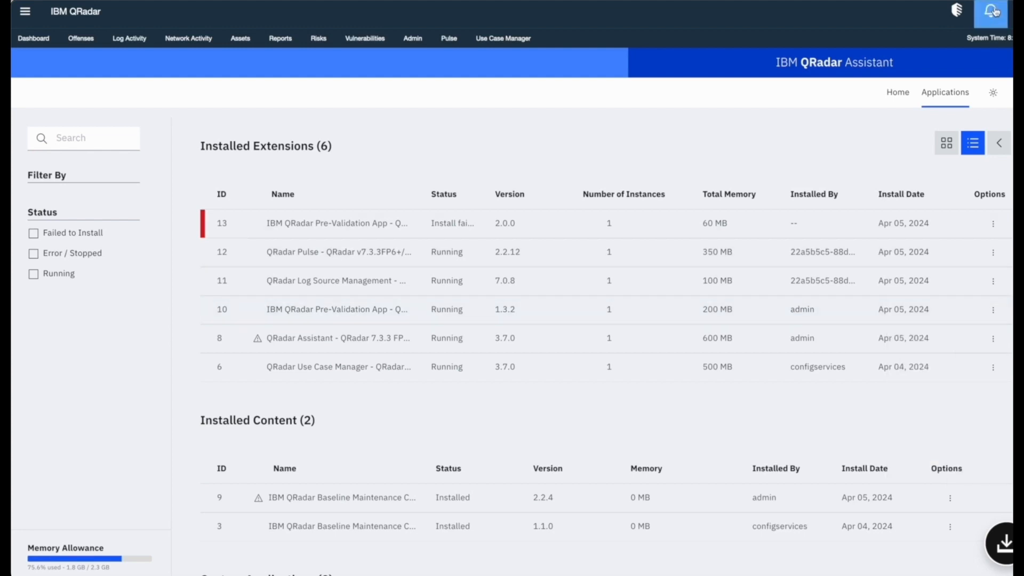
From the notification, inspect the App Installation failed event payload showing the Pre-Validation App upgrade failed from insufficient memory.
click(990, 11)
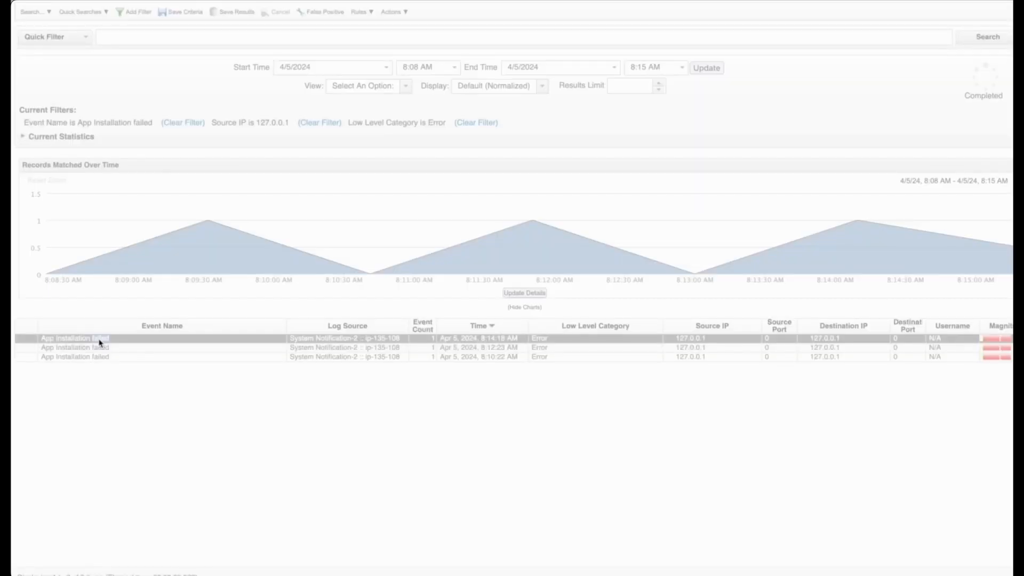
double_click(75, 338)
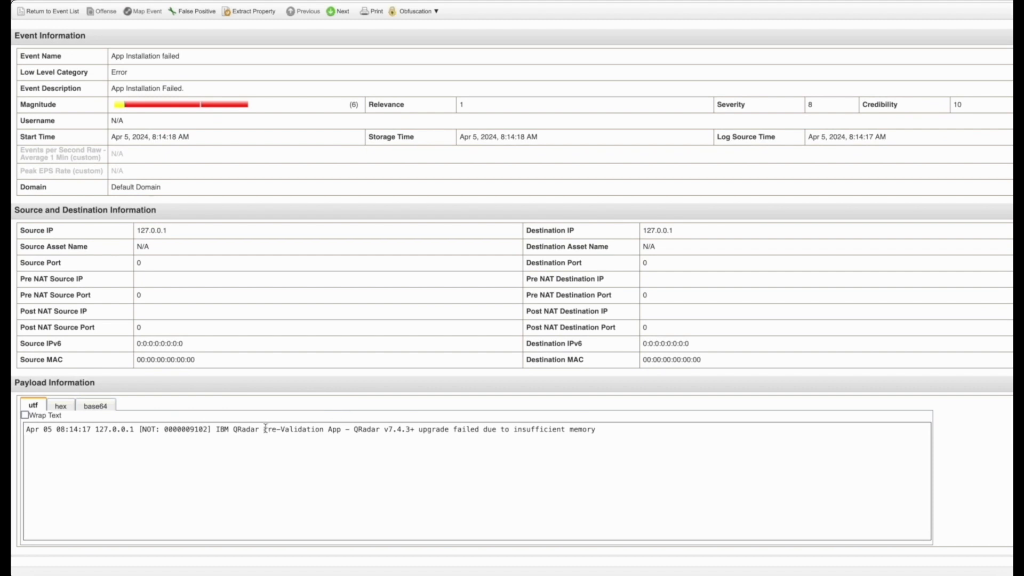
drag(265, 429, 595, 429)
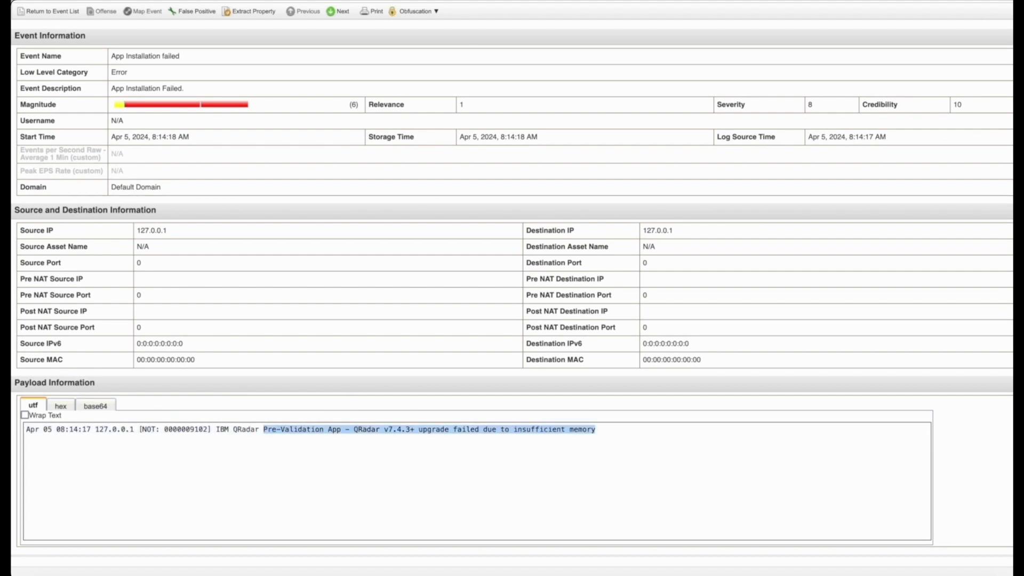
click(51, 11)
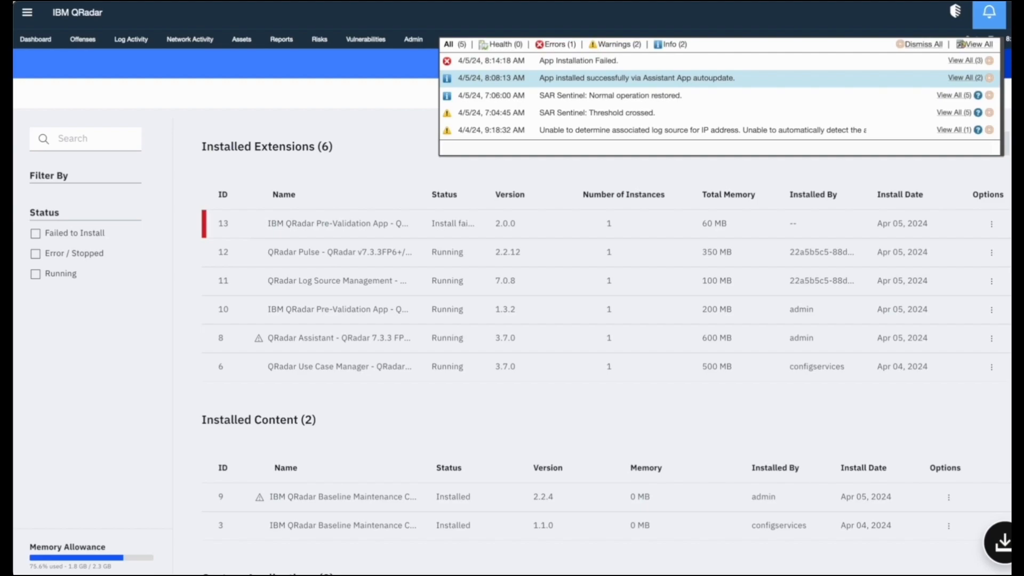
Inspect the autoupdate success event payloads confirming Pulse 2.2.12 and Log Source Management 7.0.8 upgrades, then go to Admin.
click(965, 78)
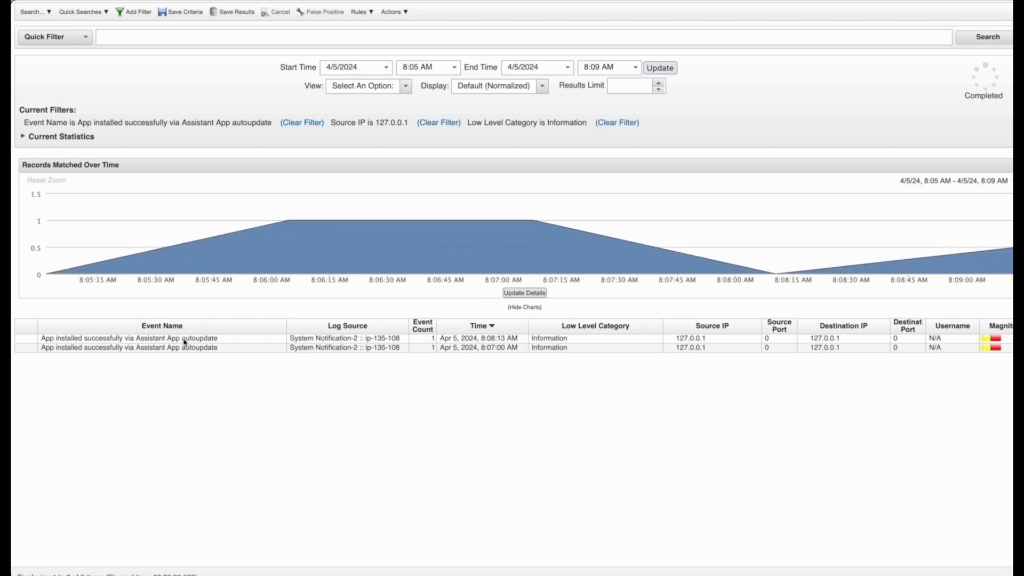
double_click(129, 338)
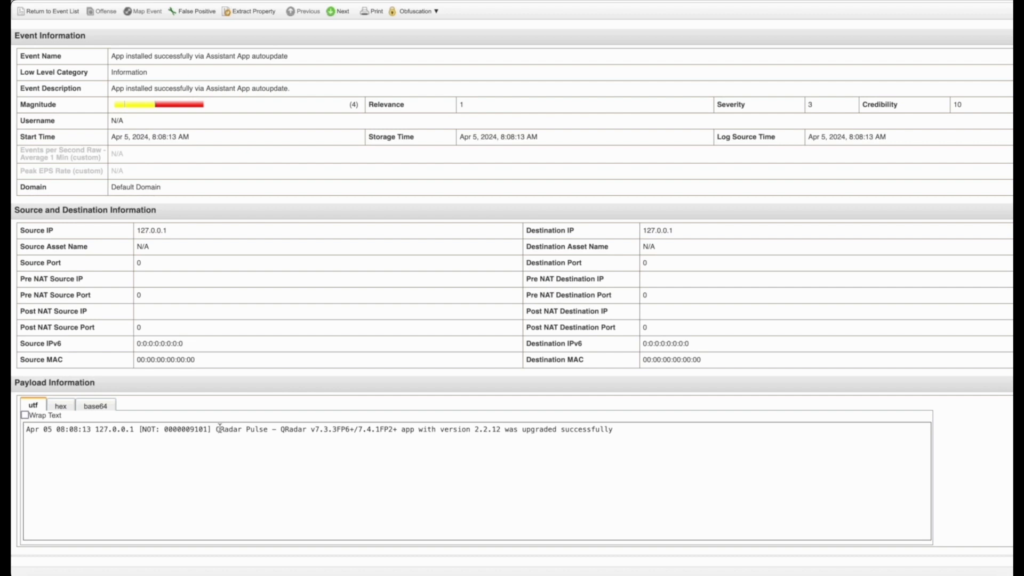
drag(216, 429, 612, 429)
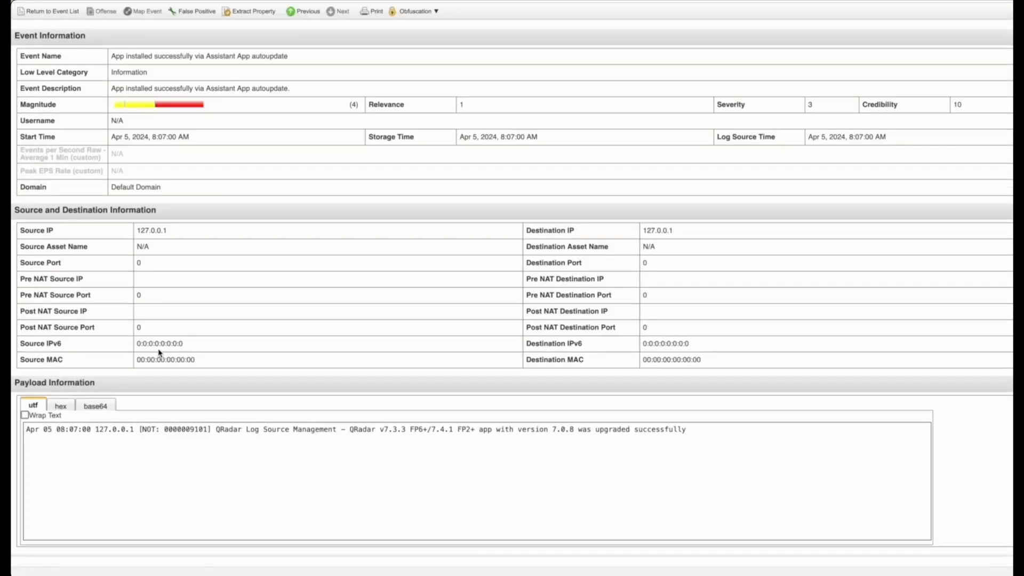
drag(220, 429, 410, 429)
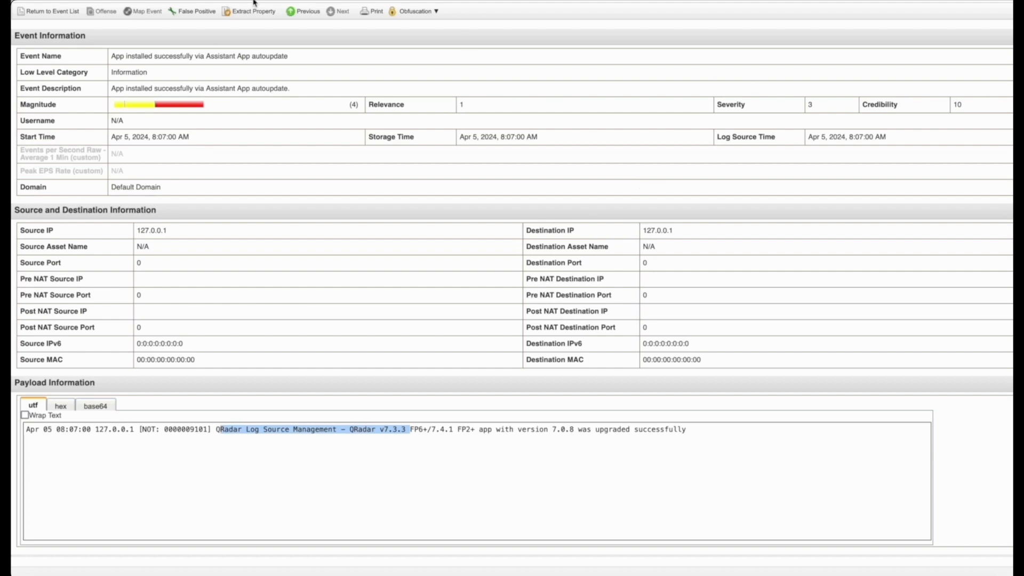
click(413, 38)
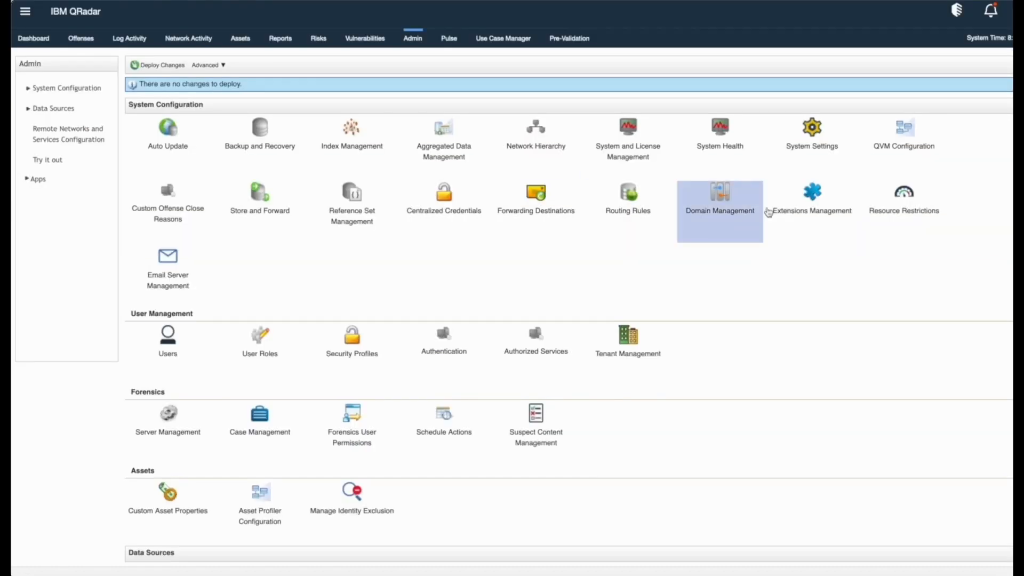